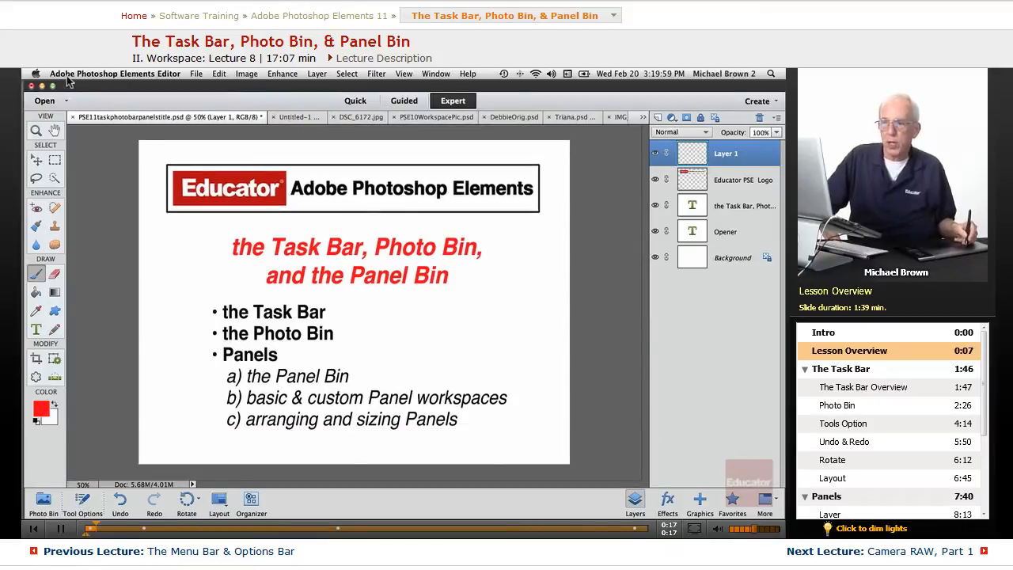
# Step: Browse the layer commands list and close it without choosing a command
pyautogui.click(346, 75)
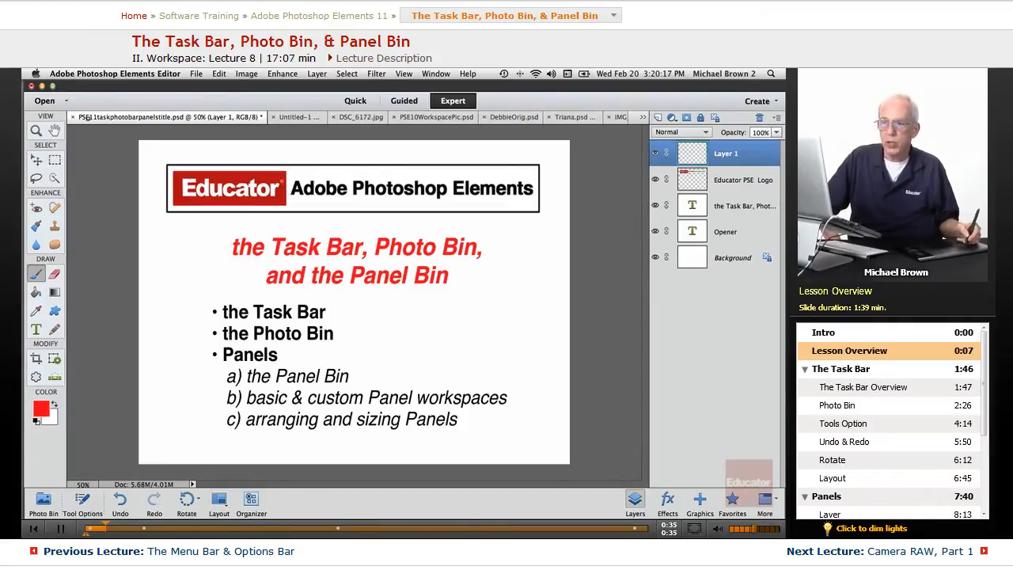
pyautogui.click(347, 74)
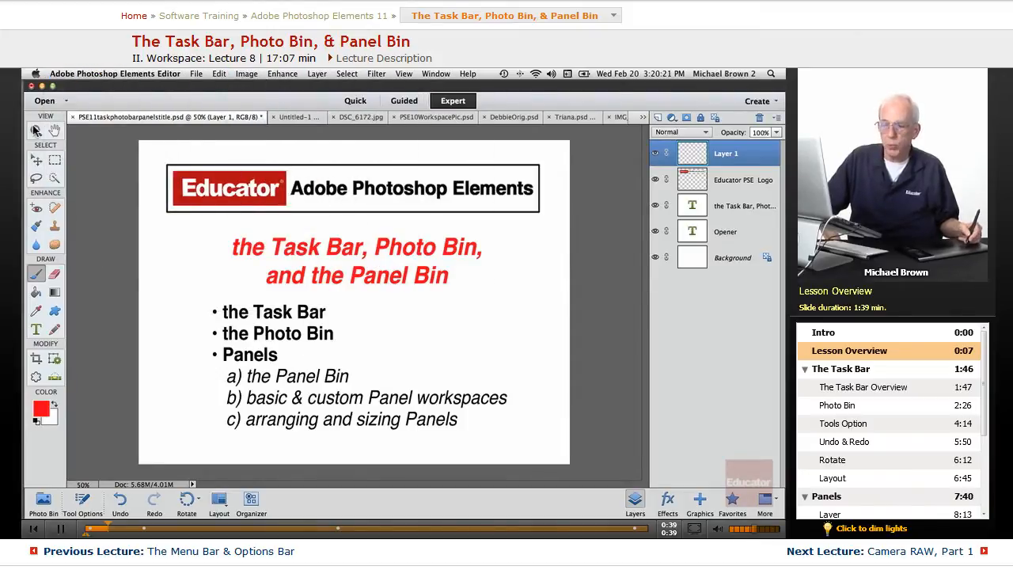
pyautogui.click(318, 74)
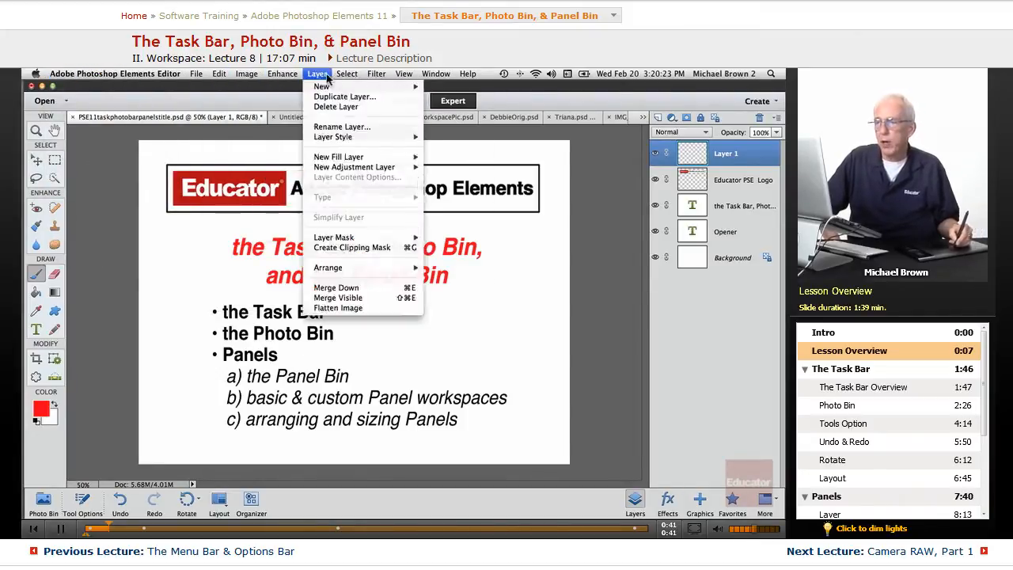
pyautogui.click(281, 73)
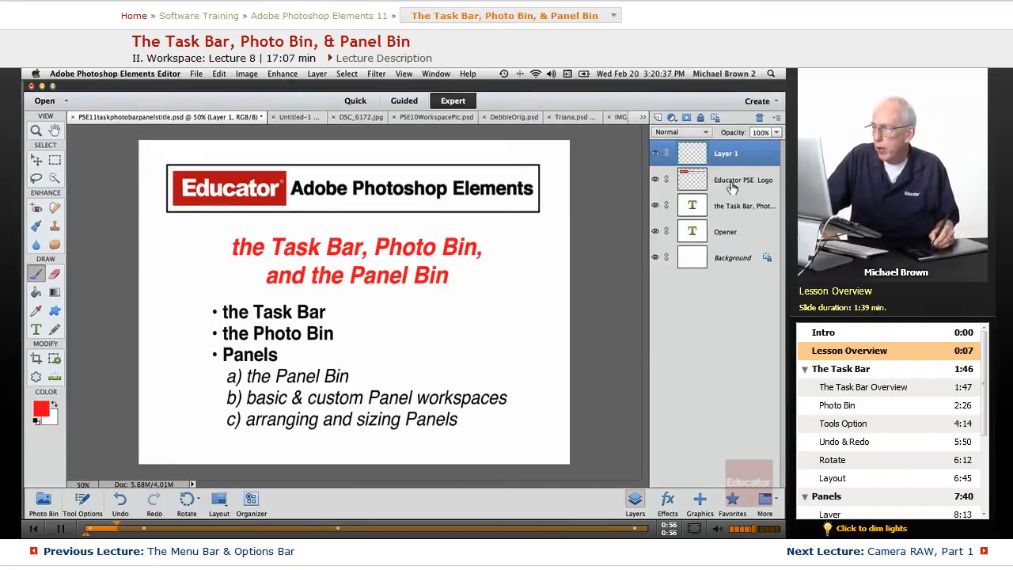
# Step: Select the Educator PSE Logo and slide title layers to underline Task Bar, Photo Bin and Panel Bin in red
pyautogui.click(742, 180)
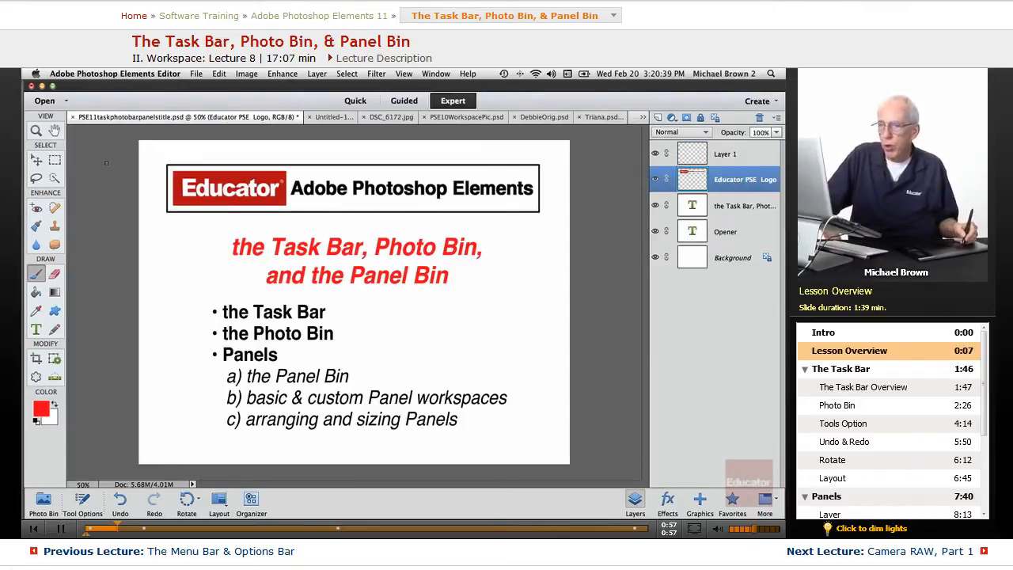
pyautogui.click(82, 504)
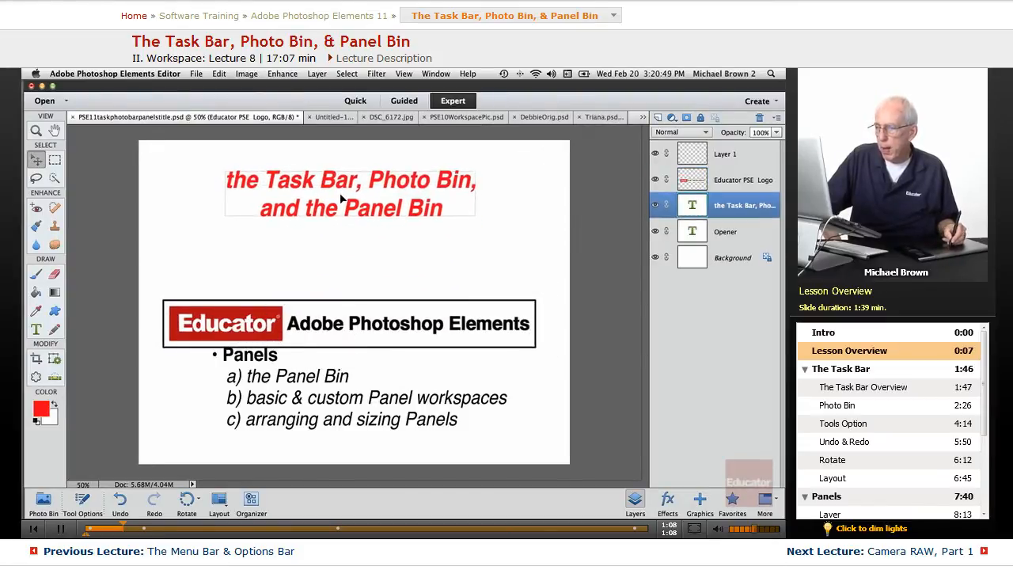
pyautogui.click(742, 178)
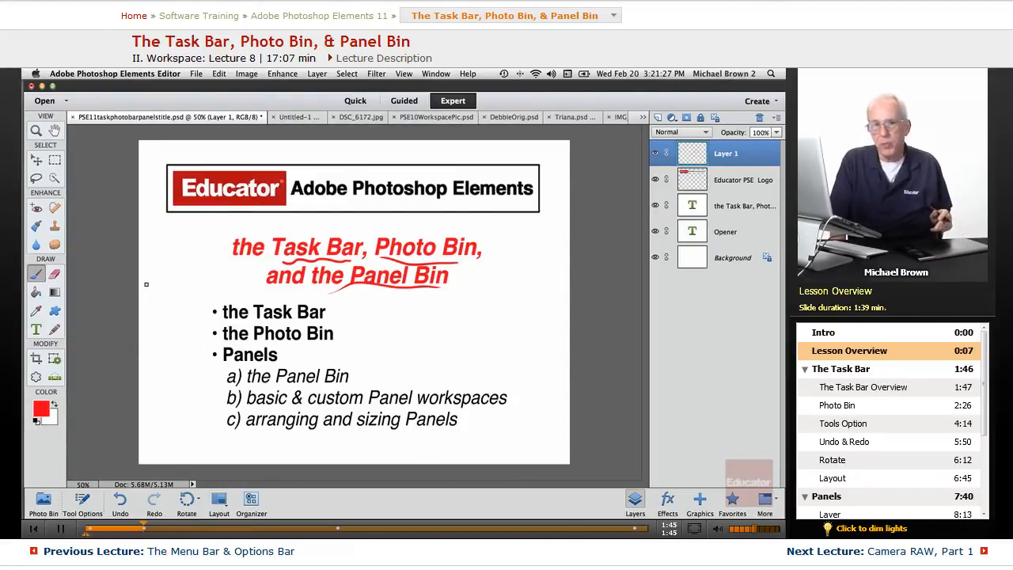
# Step: Mark the Task Bar bullet with a red arrow, then undo the latest strokes
pyautogui.click(862, 386)
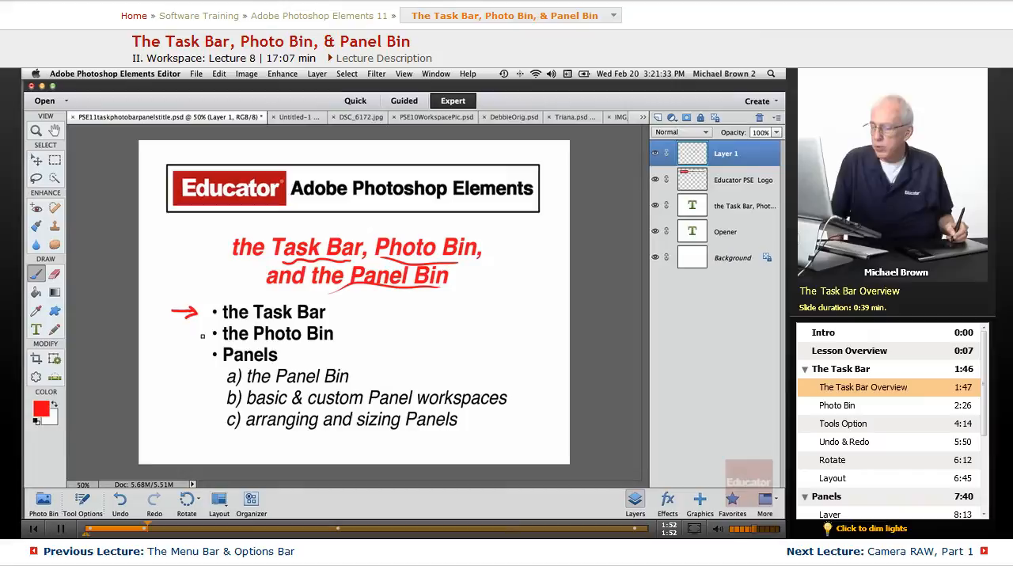
pyautogui.press('cmd+z')
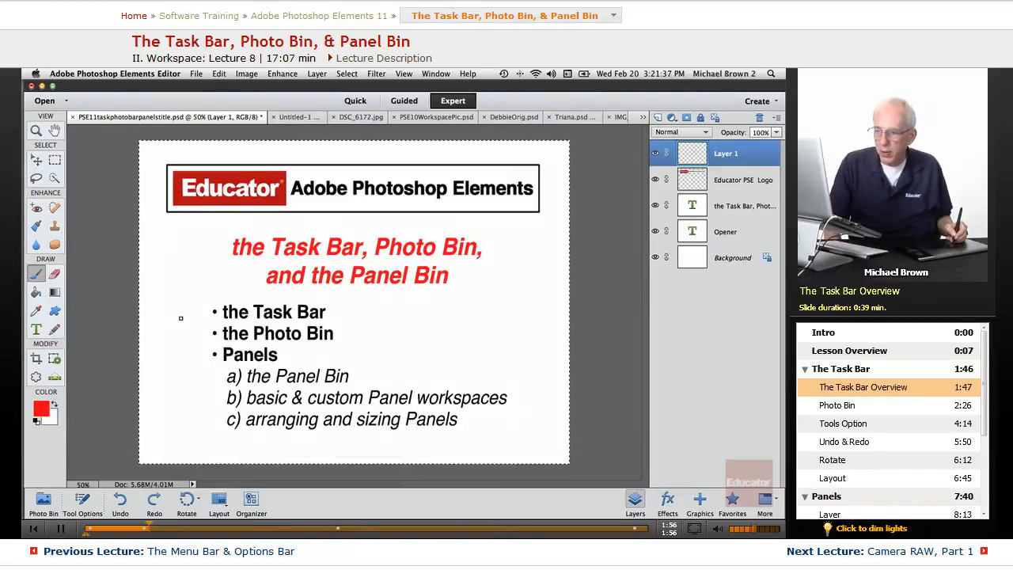
pyautogui.press('cmd+d')
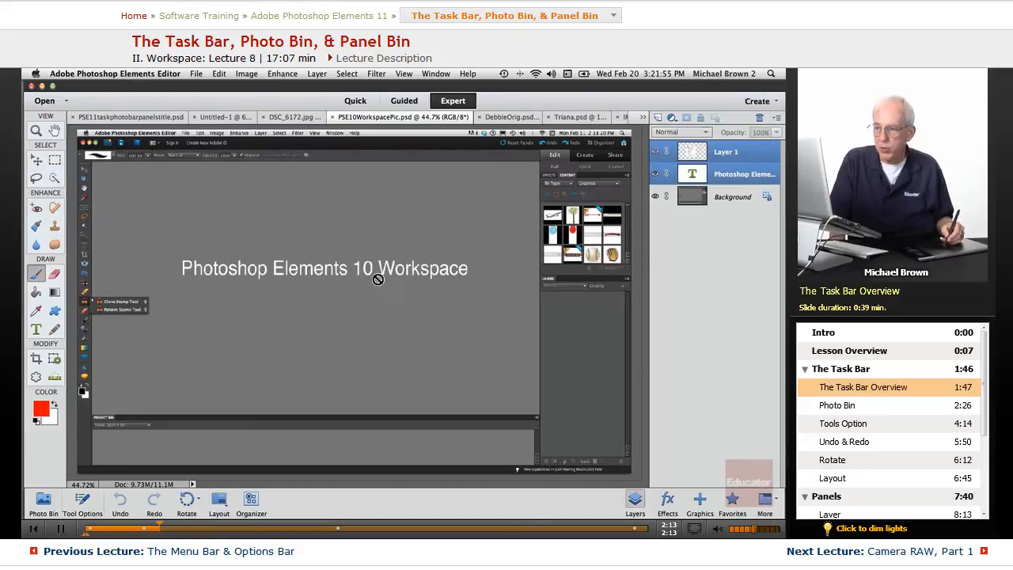
pyautogui.moveTo(257, 471)
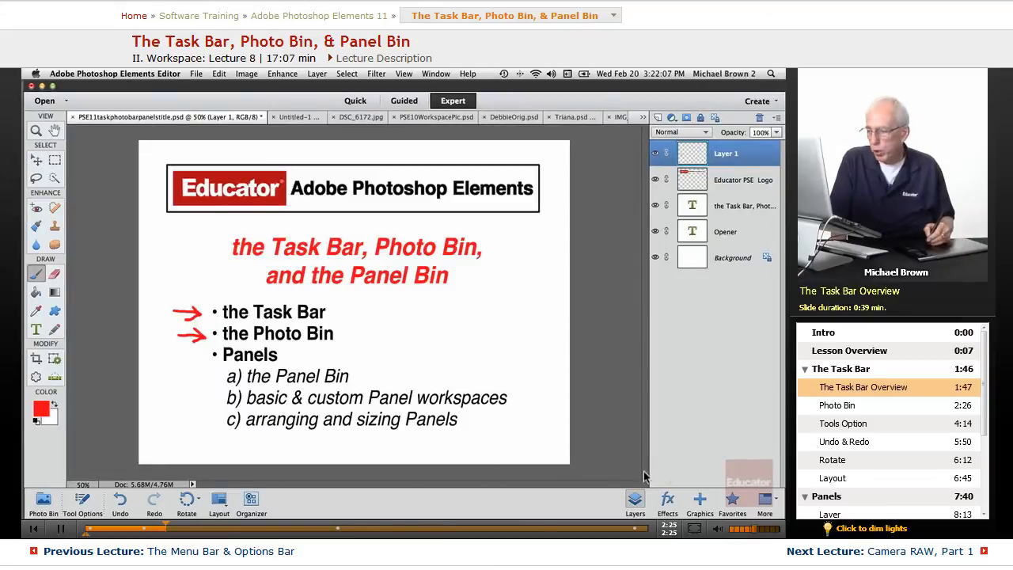
# Step: Show the Photo Bin thumbnails and switch to the Photoshop Elements 10 Workspace image
pyautogui.click(836, 405)
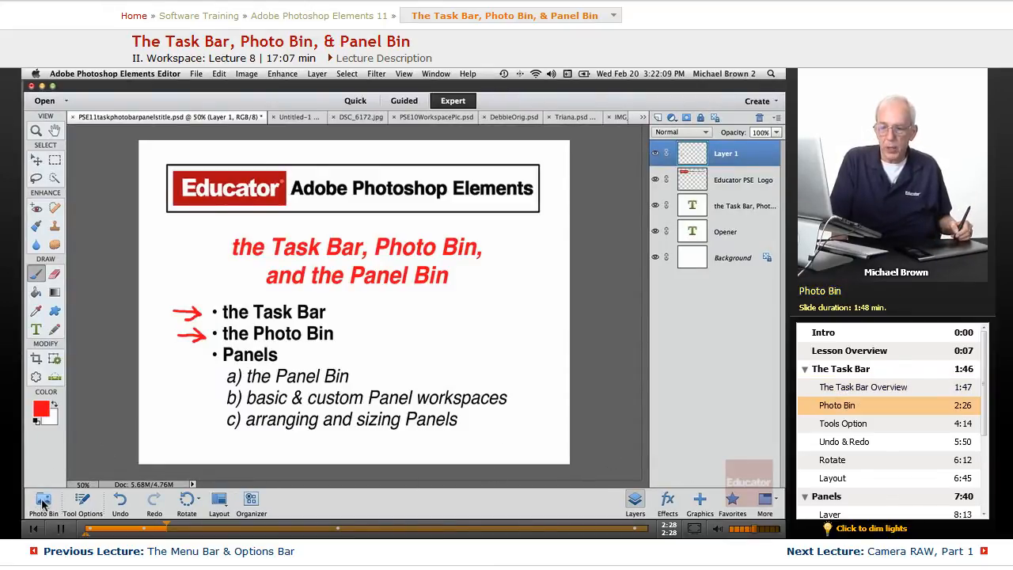
pyautogui.click(42, 503)
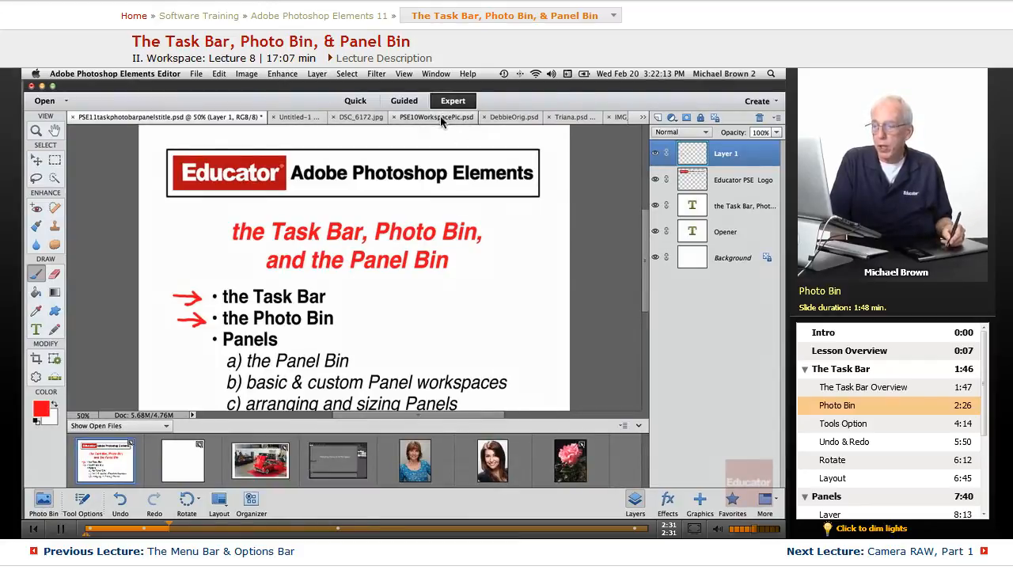
pyautogui.click(335, 459)
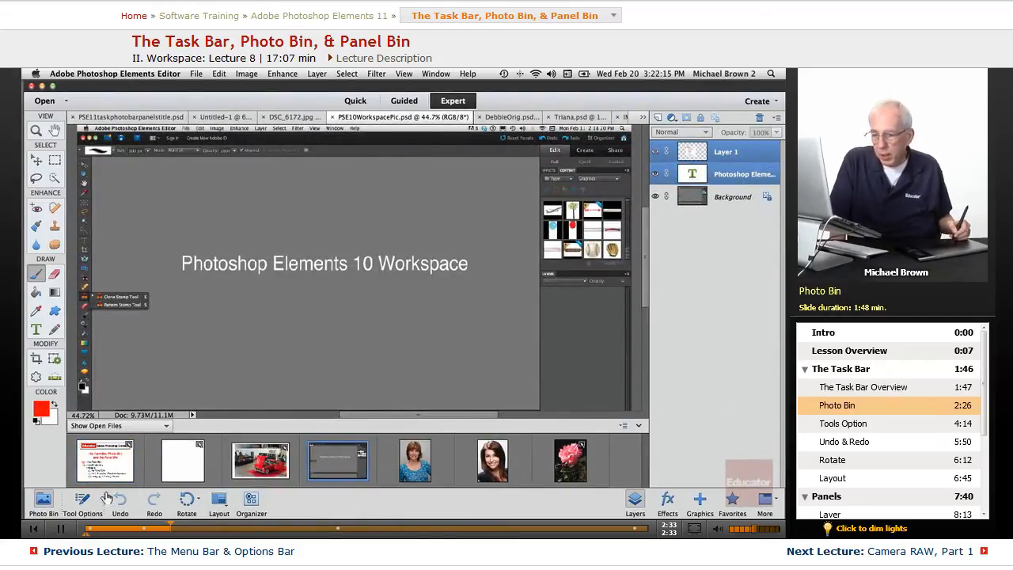
# Step: Return to the lecture slide and reopen the Photo Bin of open-file thumbnails
pyautogui.click(43, 499)
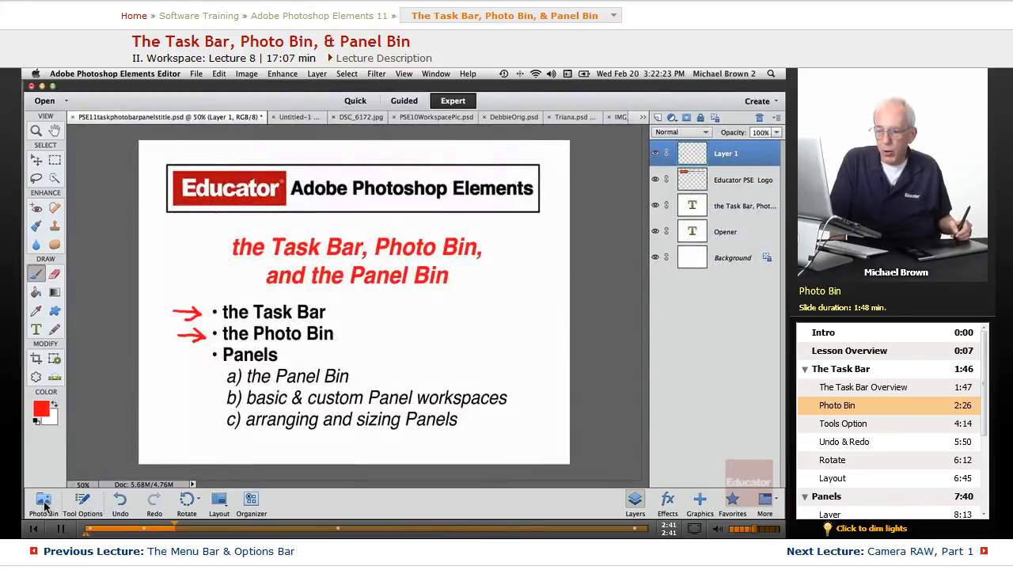
pyautogui.click(43, 503)
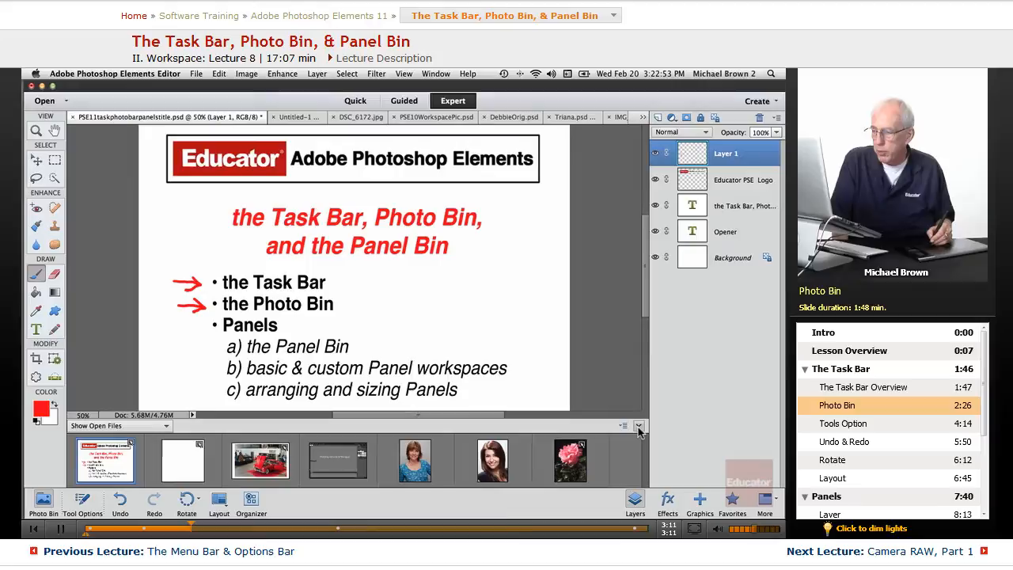
pyautogui.click(42, 498)
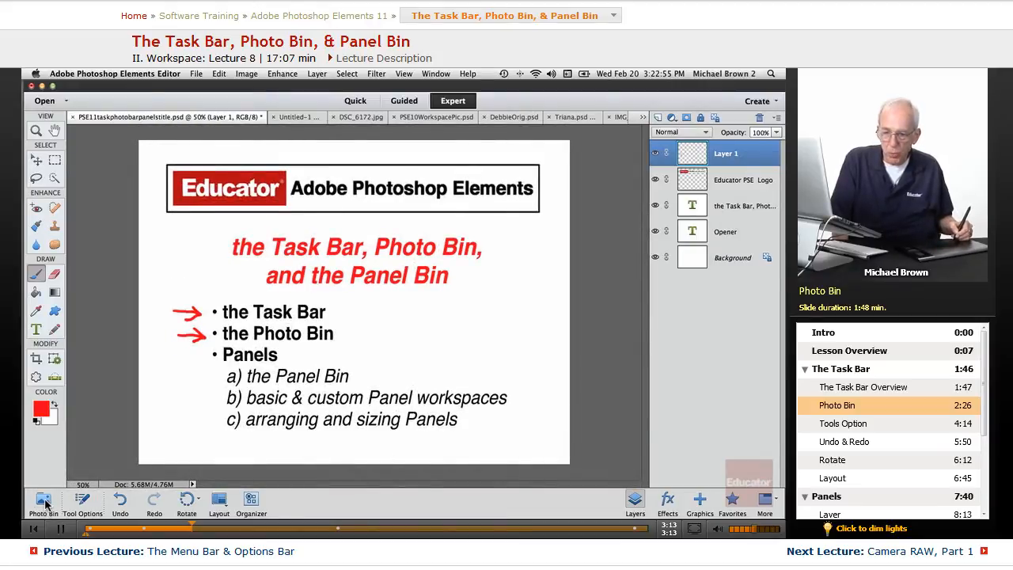
pyautogui.click(42, 504)
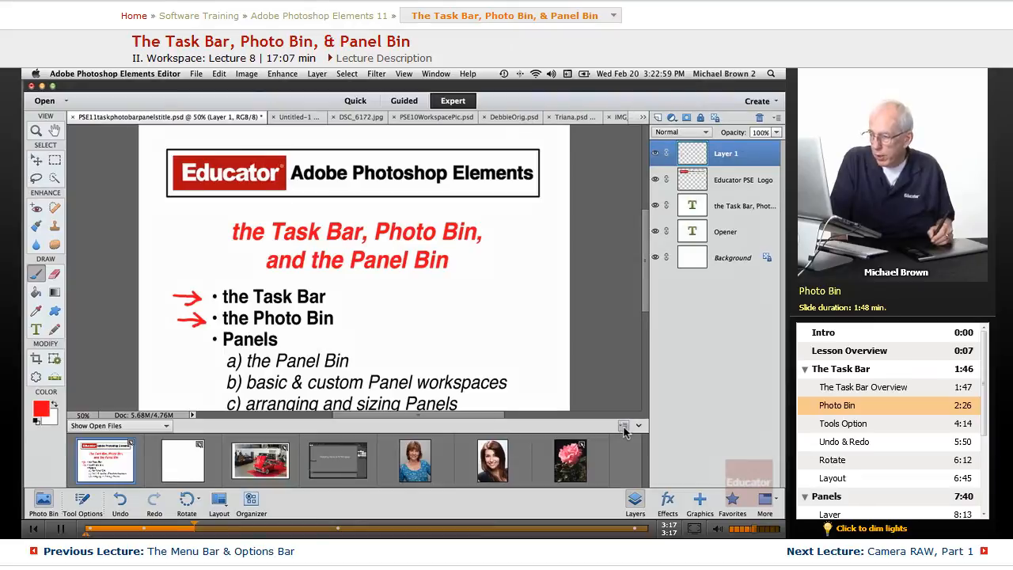
pyautogui.click(638, 426)
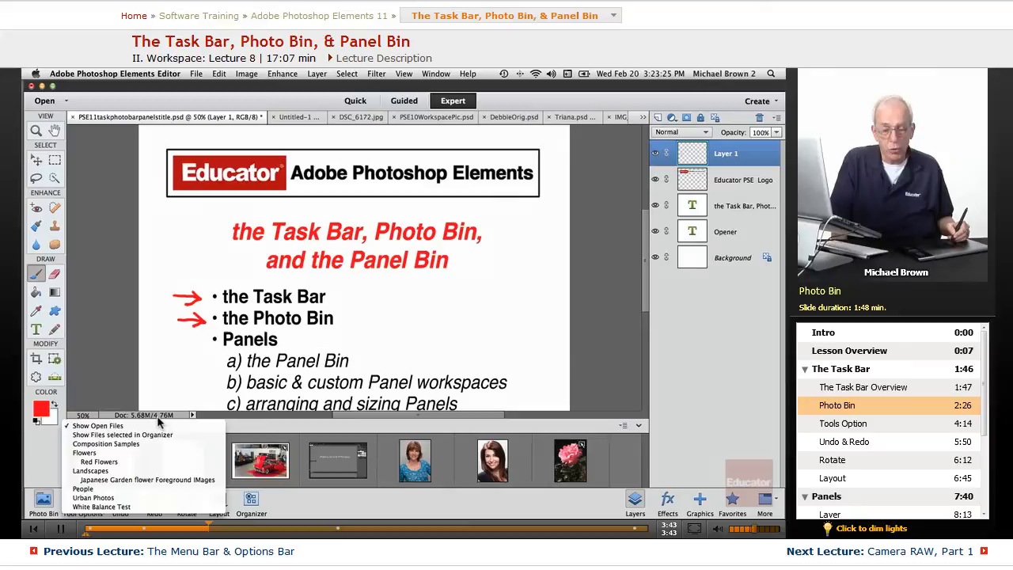
pyautogui.moveTo(105, 443)
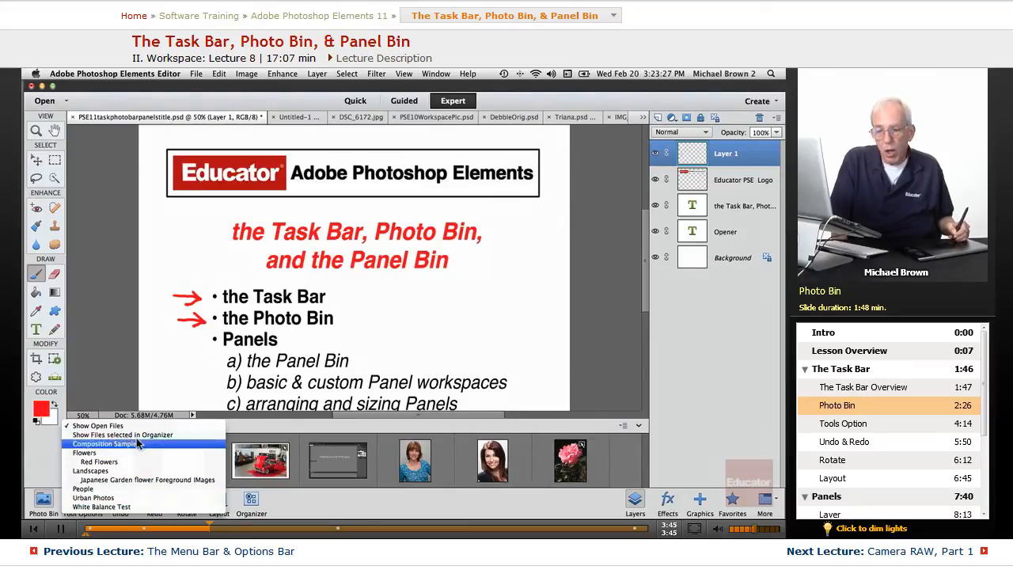
pyautogui.moveTo(123, 434)
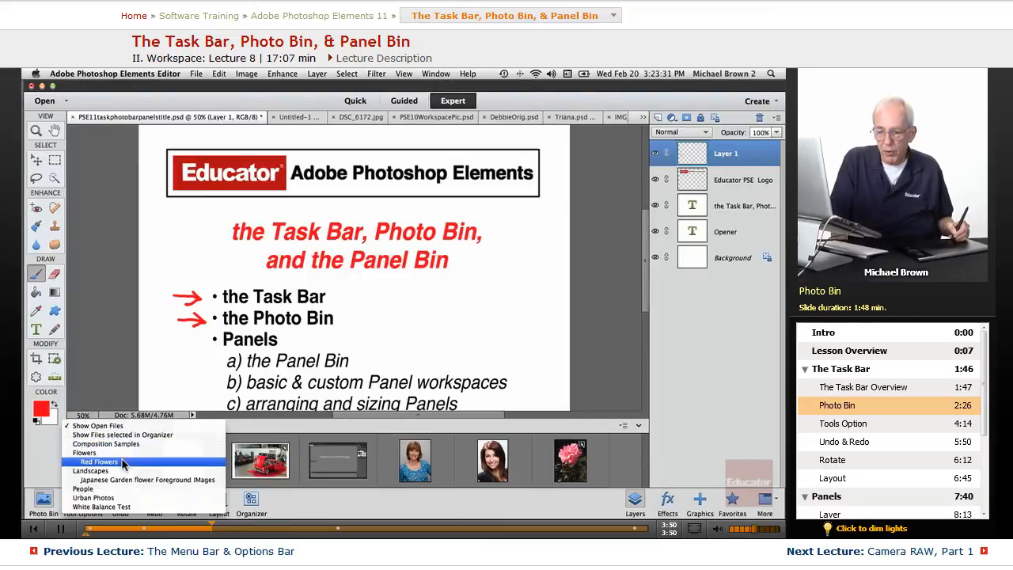
pyautogui.click(100, 462)
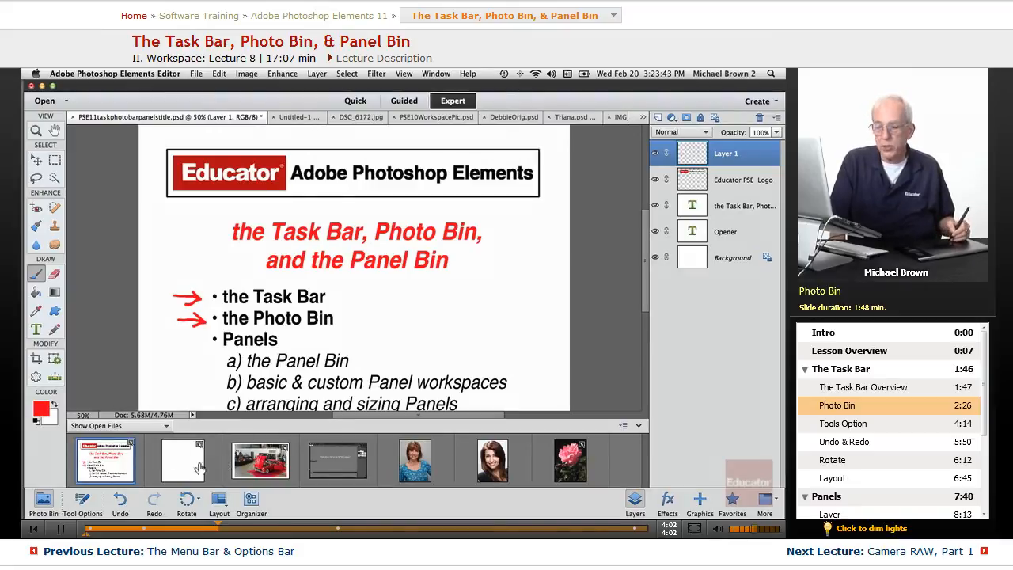
pyautogui.moveTo(123, 334)
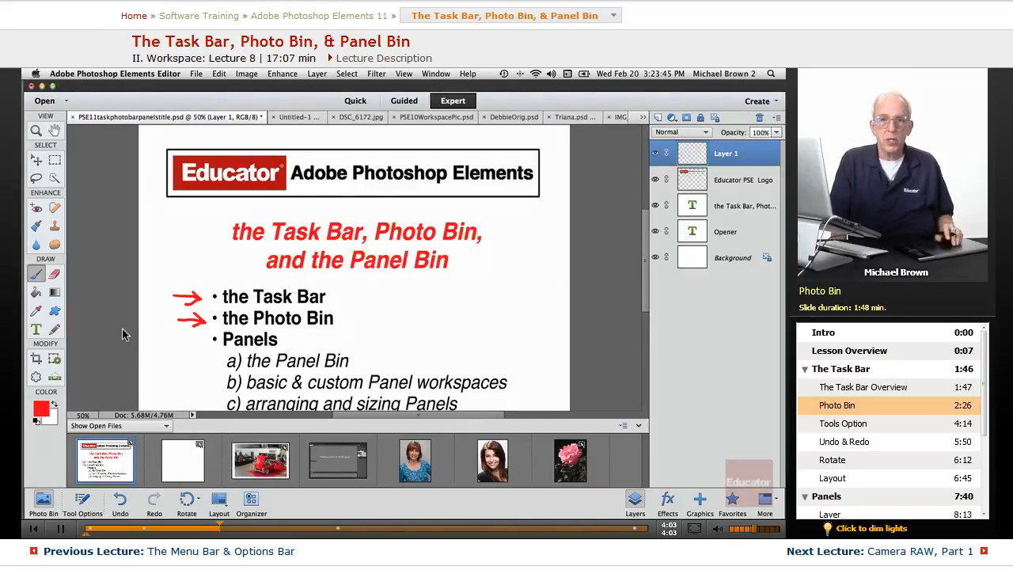